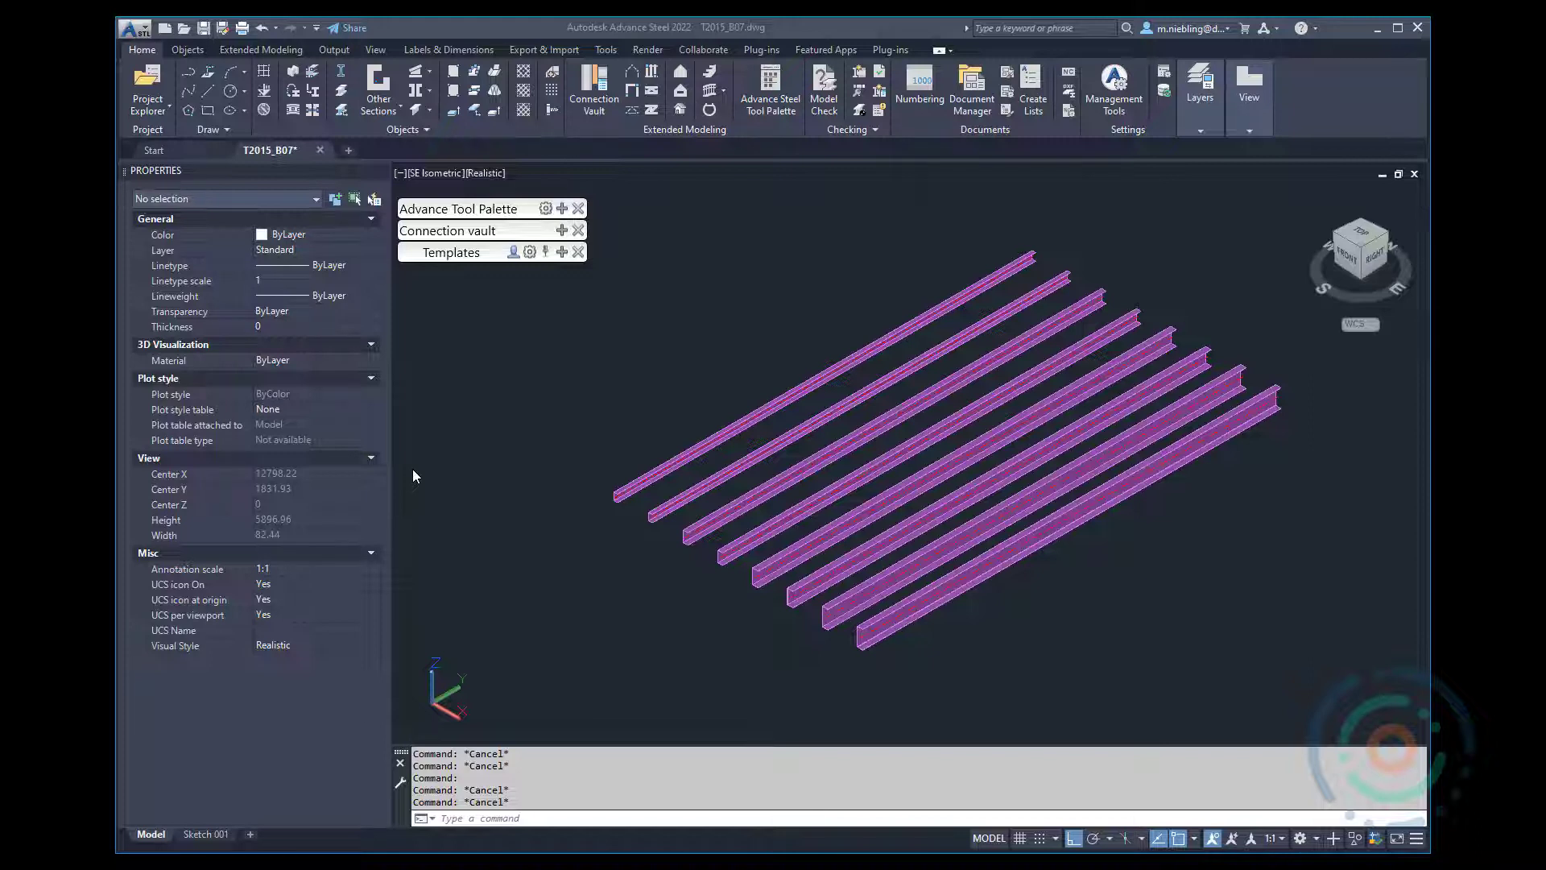
mouse_move(579, 484)
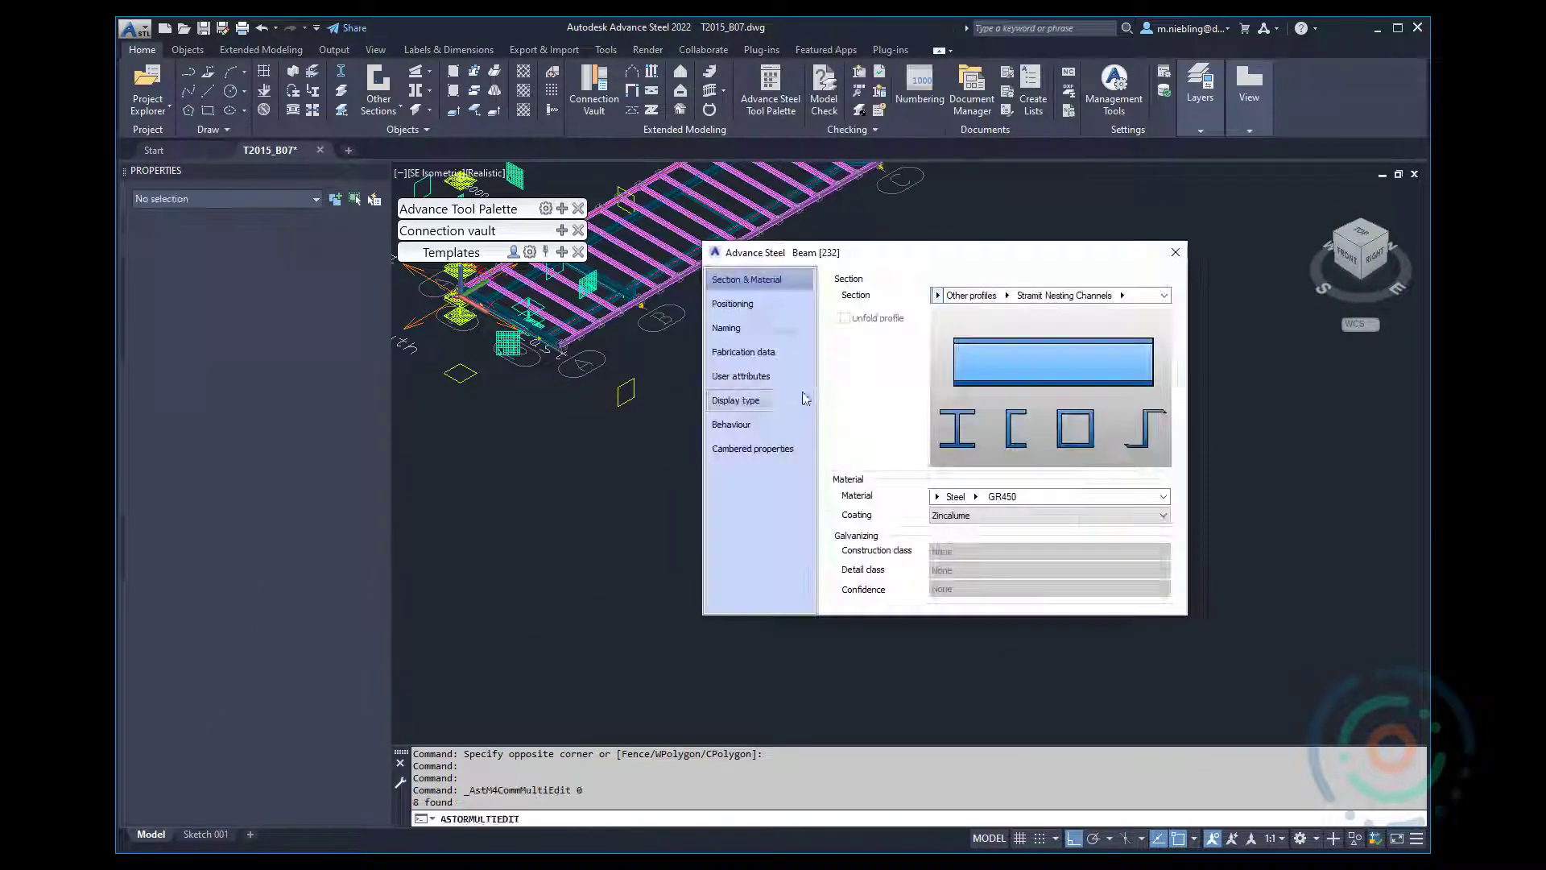
Set the display type of the 232 Stramit channel purlins to Exact
left_click(734, 399)
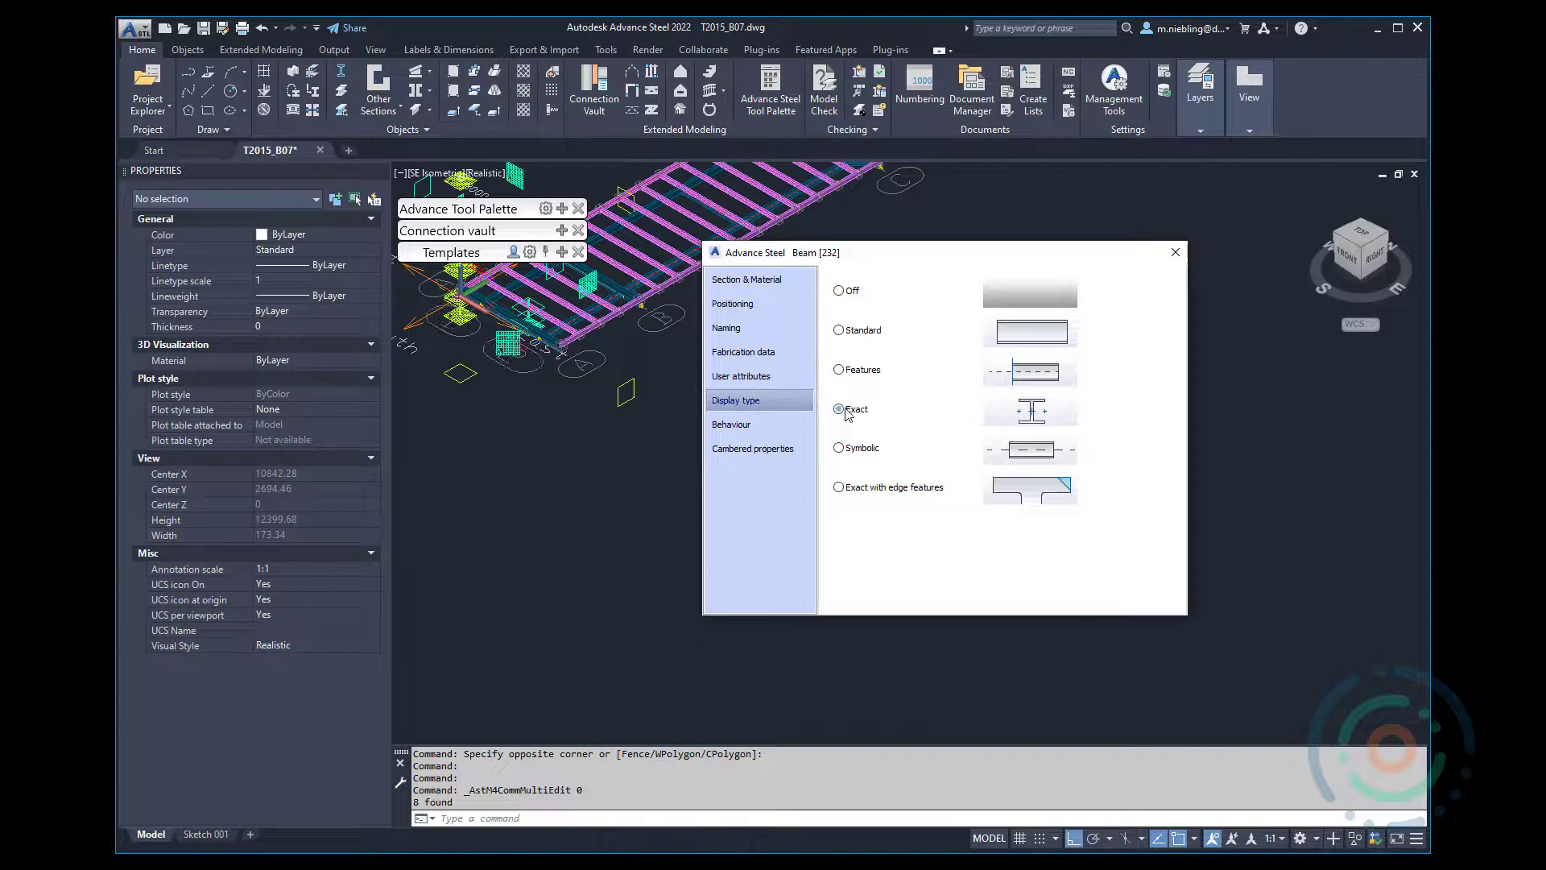
left_click(1174, 251)
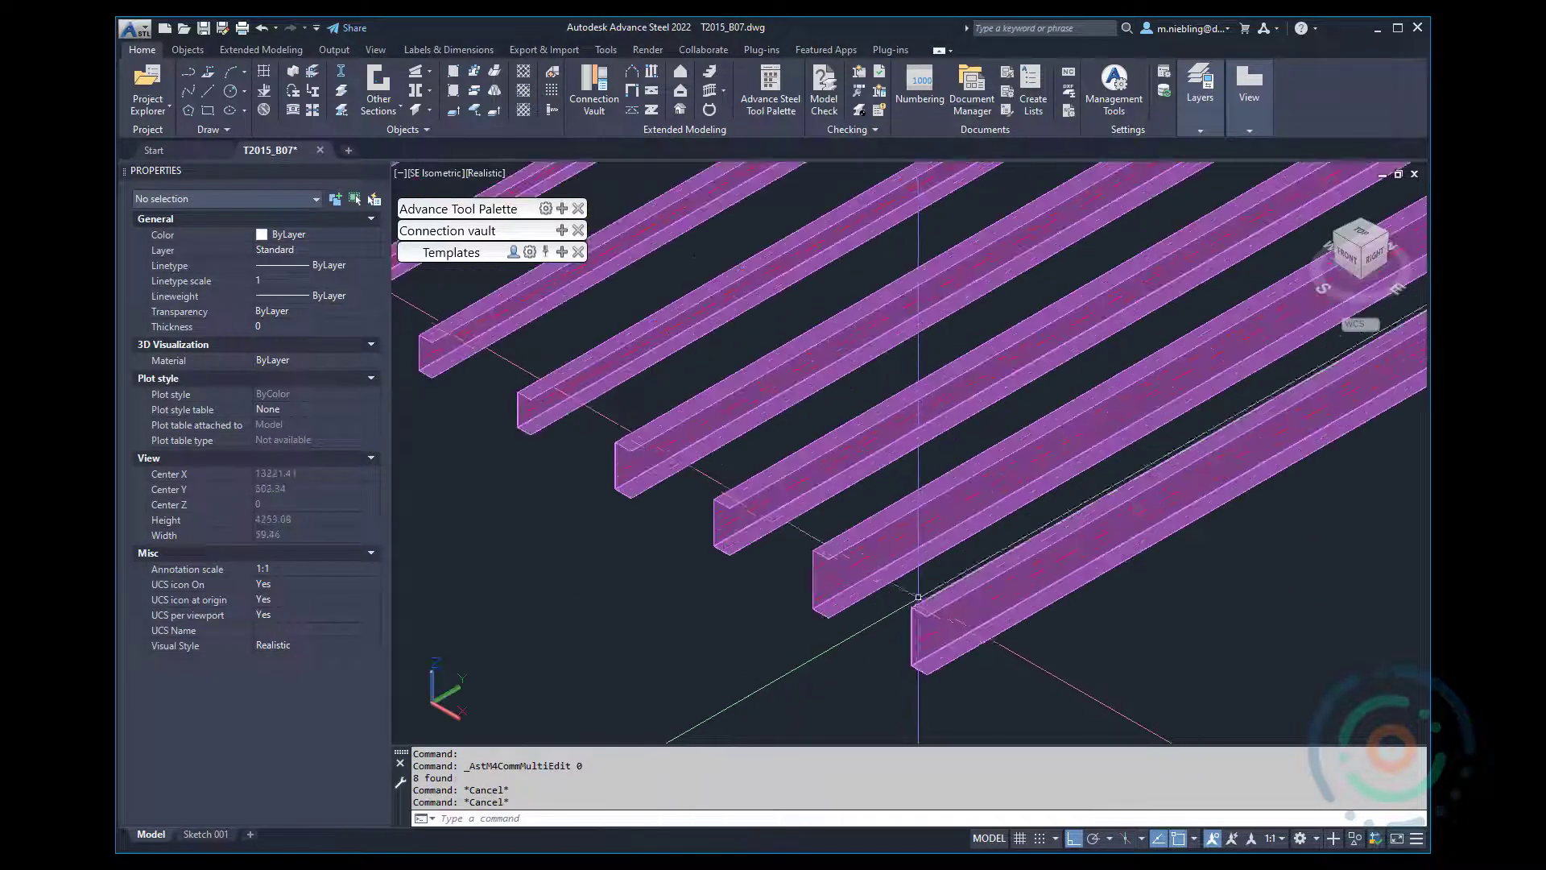